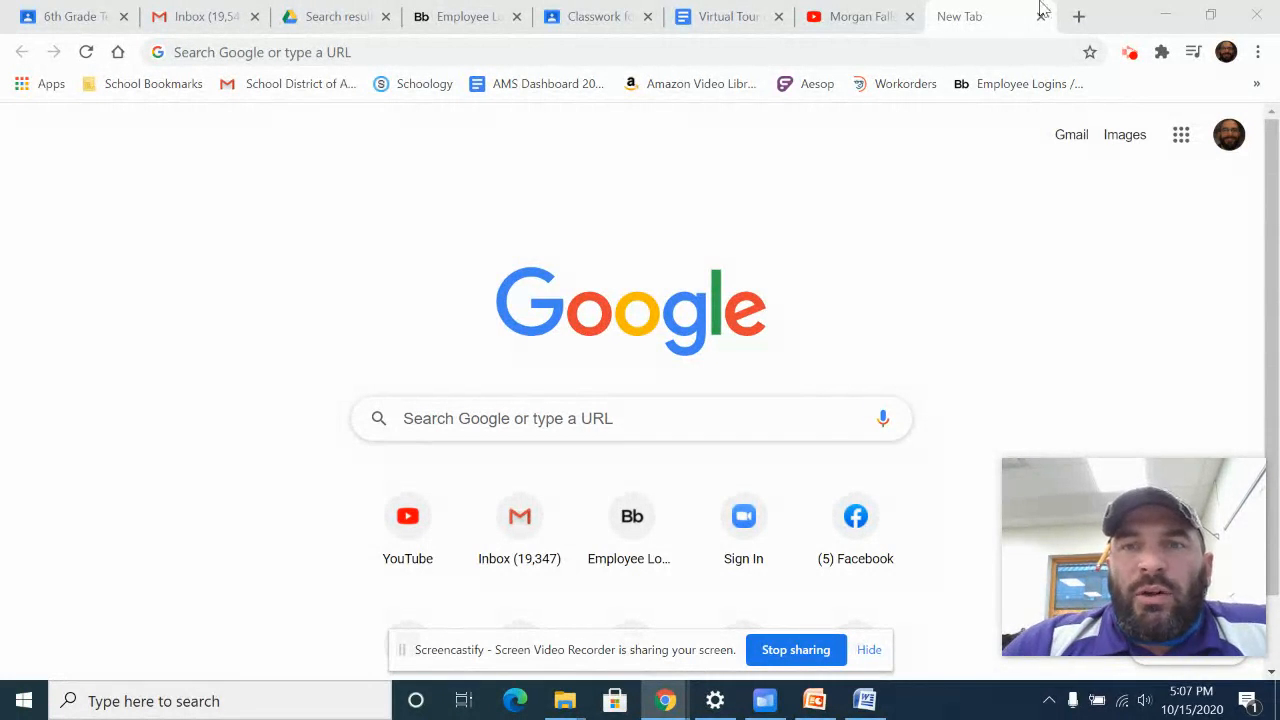
pyautogui.moveTo(855, 16)
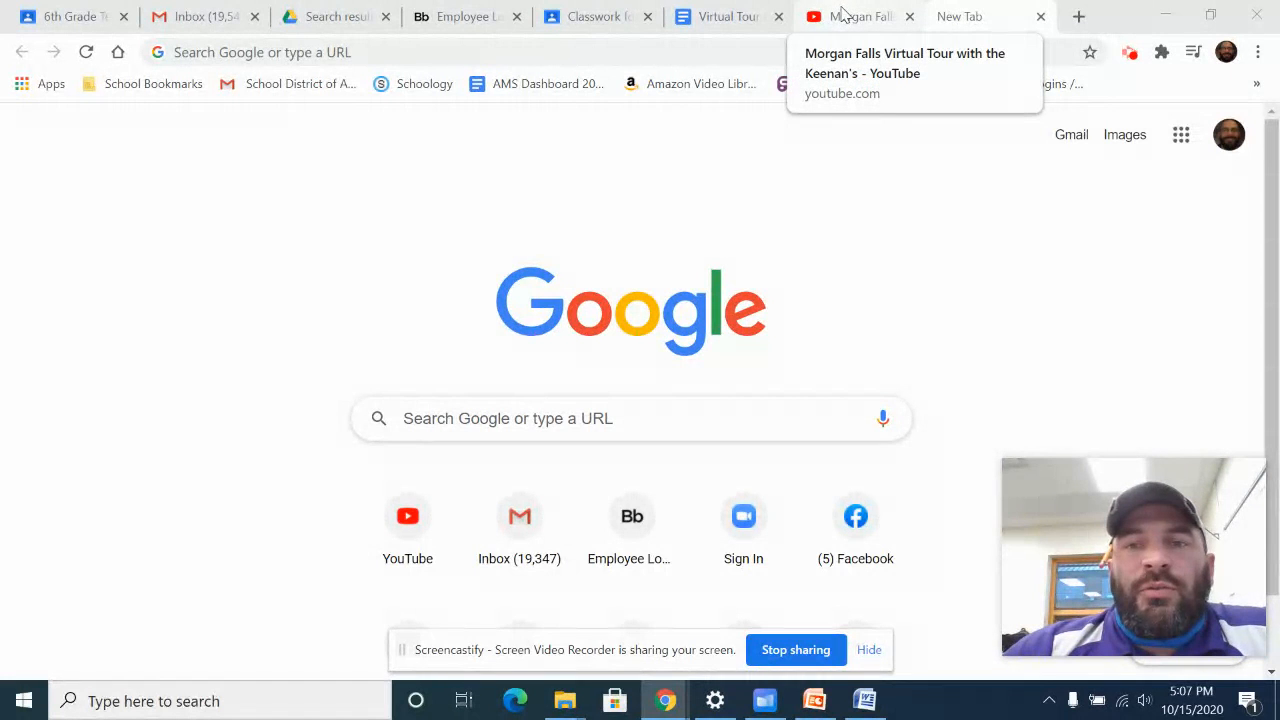
pyautogui.moveTo(795, 10)
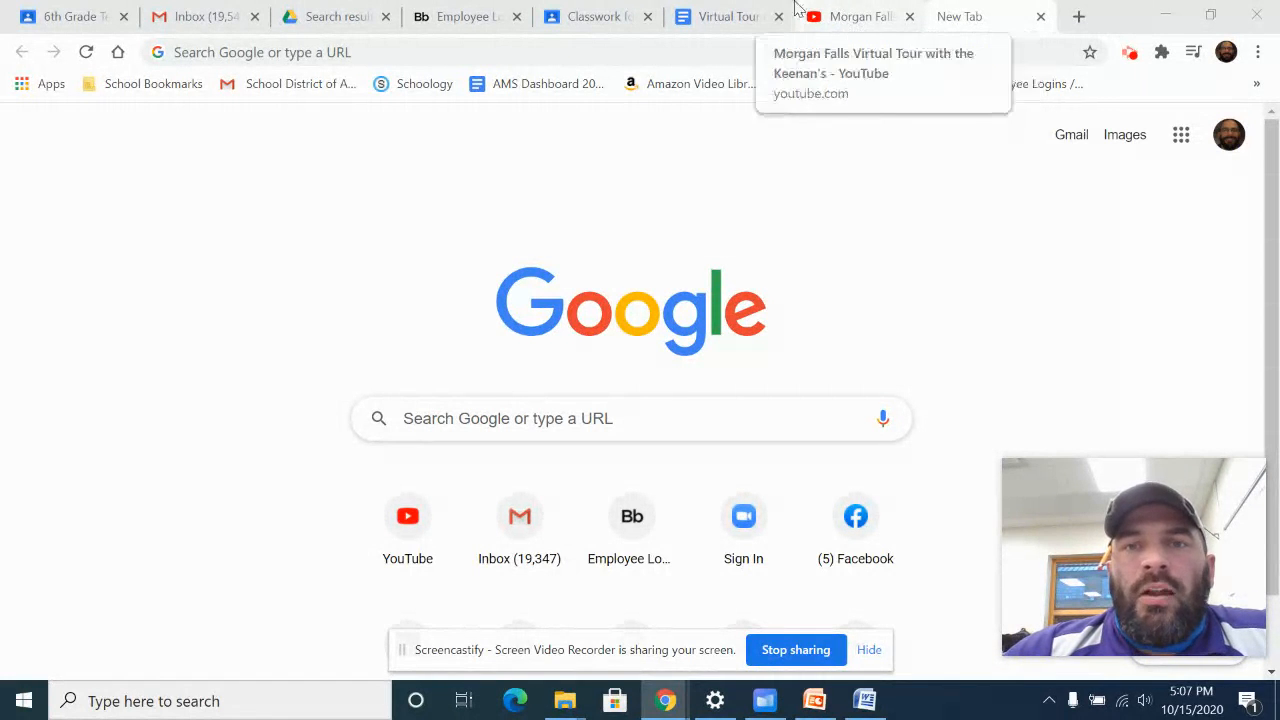
# Step: Switch to the Virtual Tour of Morgan Falls Google Doc with its trail questions
pyautogui.click(728, 16)
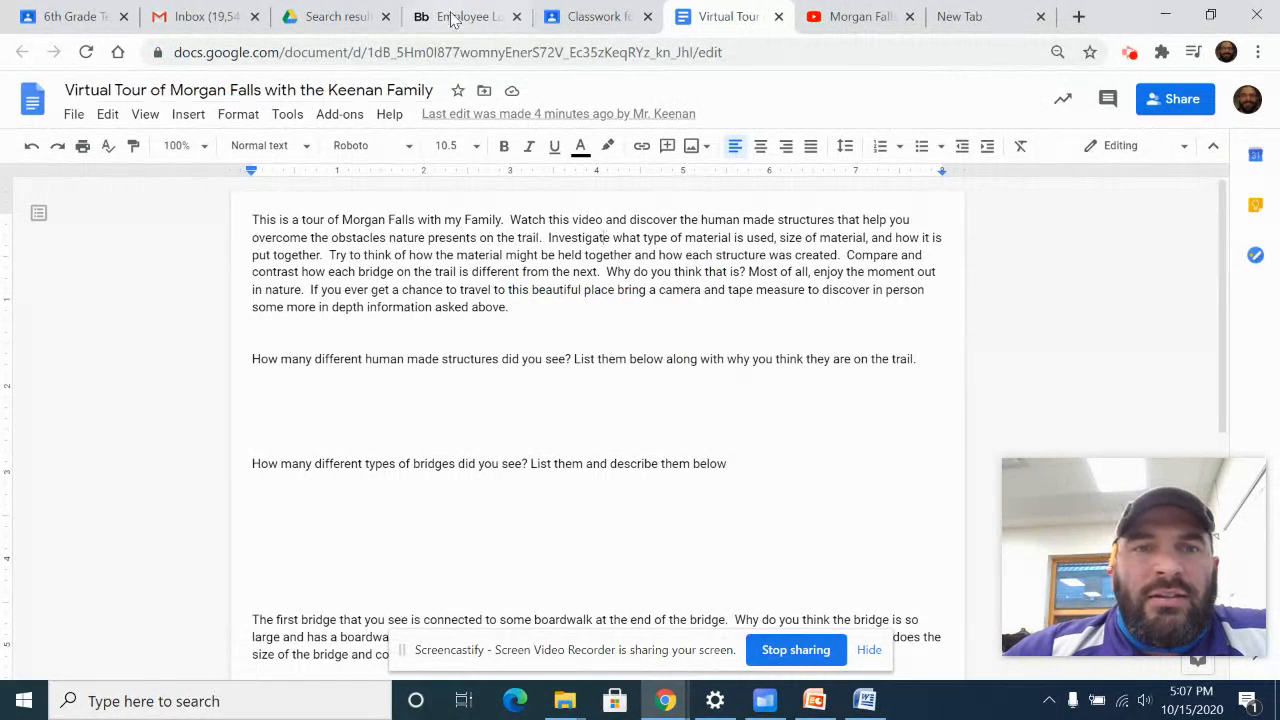
# Step: Switch to the Google Classroom Morgan Falls assignment showing instructions, points, due date and attachments
pyautogui.click(65, 16)
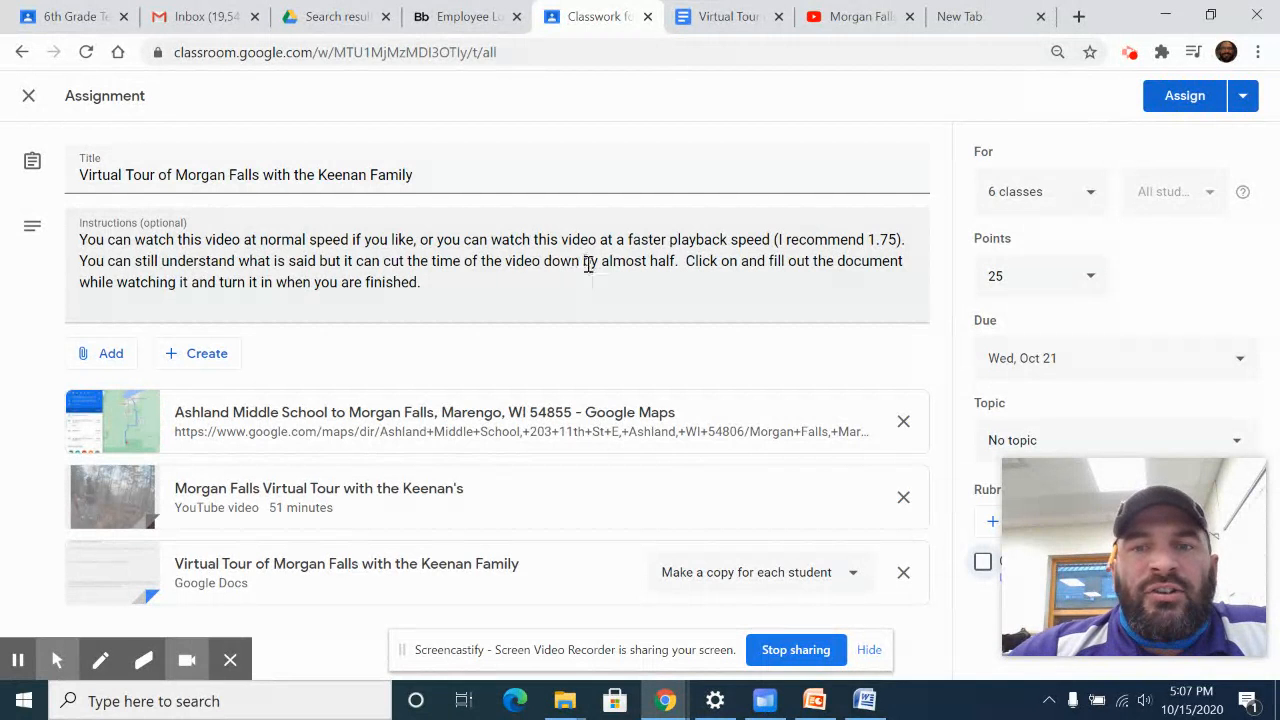
pyautogui.moveTo(958, 16)
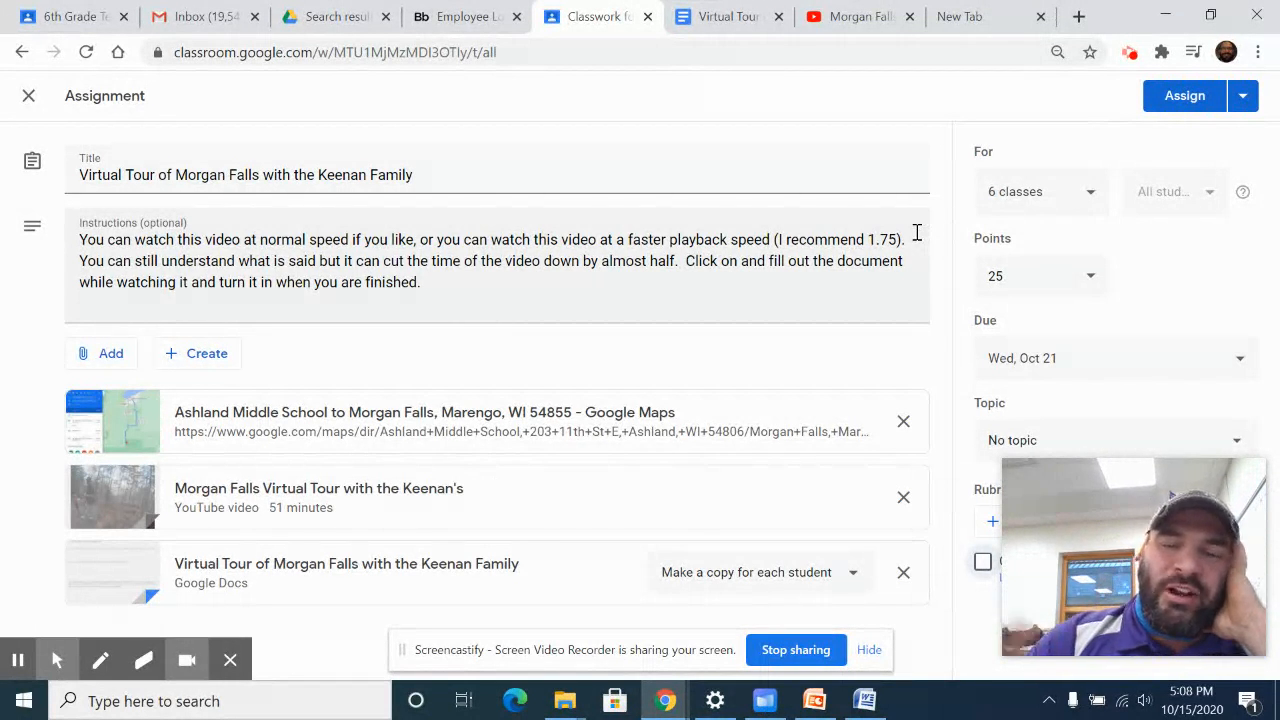
# Step: Return to the Morgan Falls Doc and move down to the school forest and other hikes questions
pyautogui.click(725, 16)
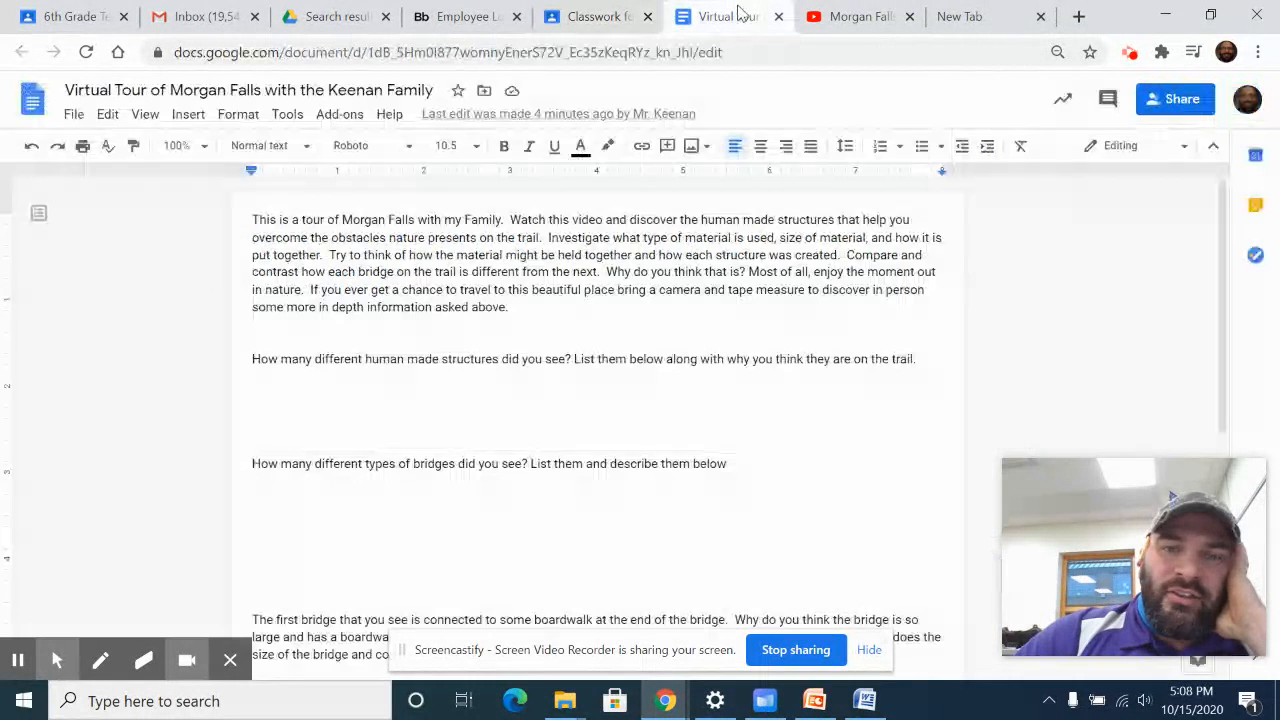
pyautogui.scroll(-3)
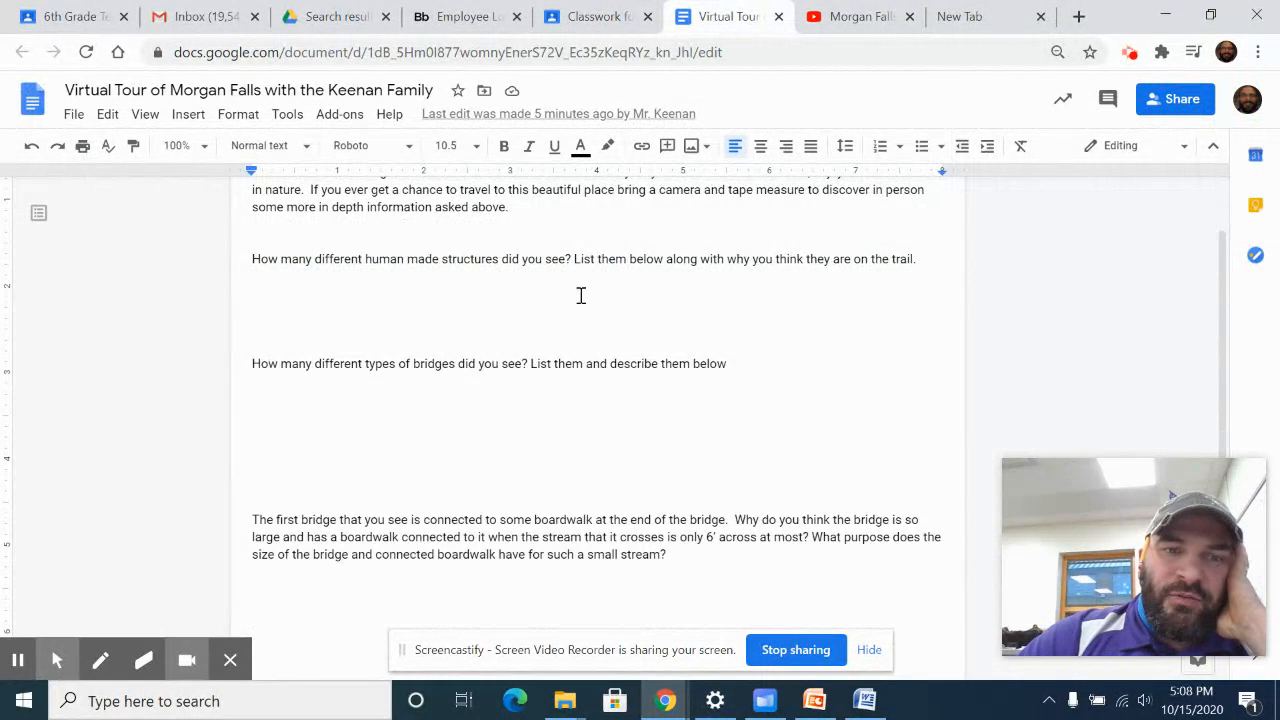
pyautogui.scroll(-3)
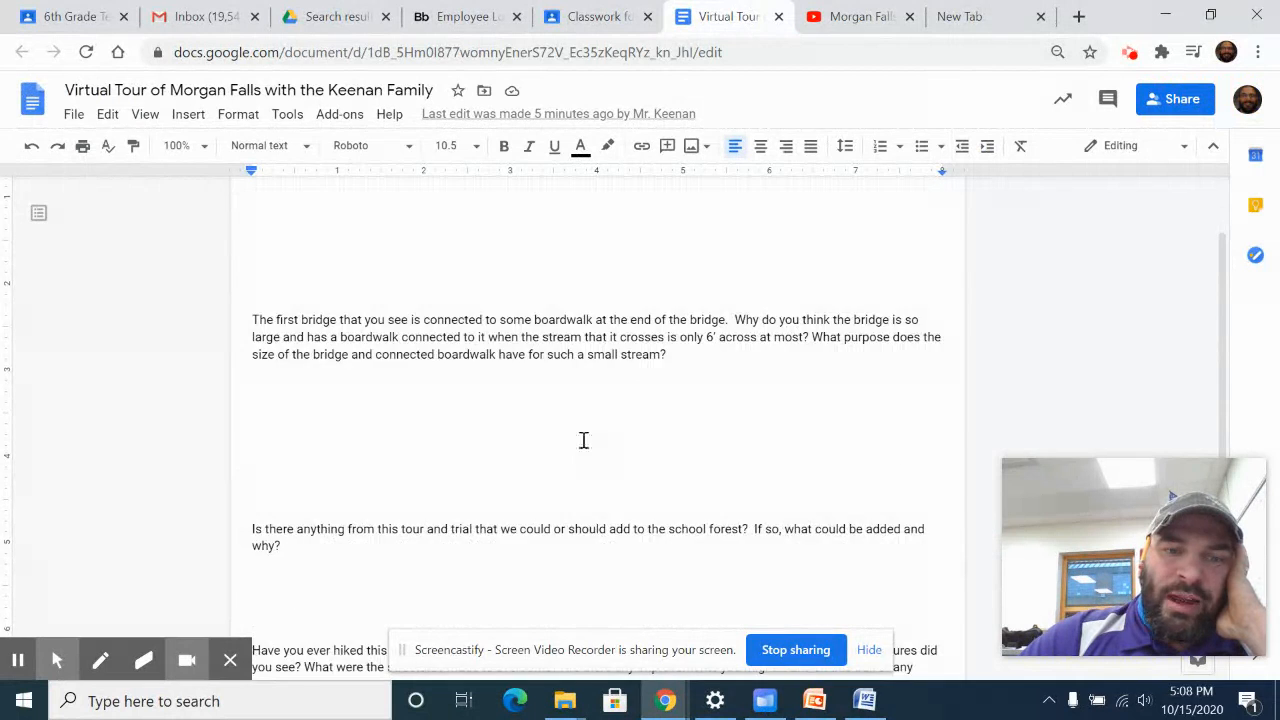
pyautogui.scroll(-3)
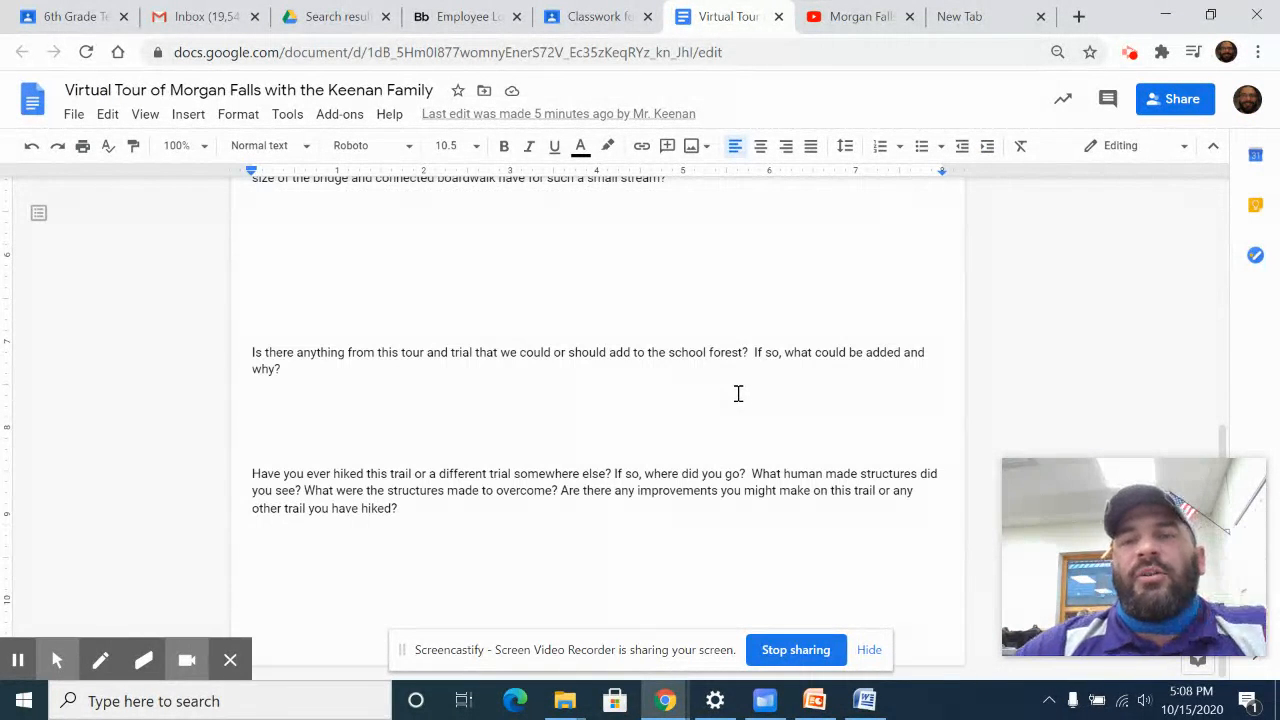
pyautogui.moveTo(705, 413)
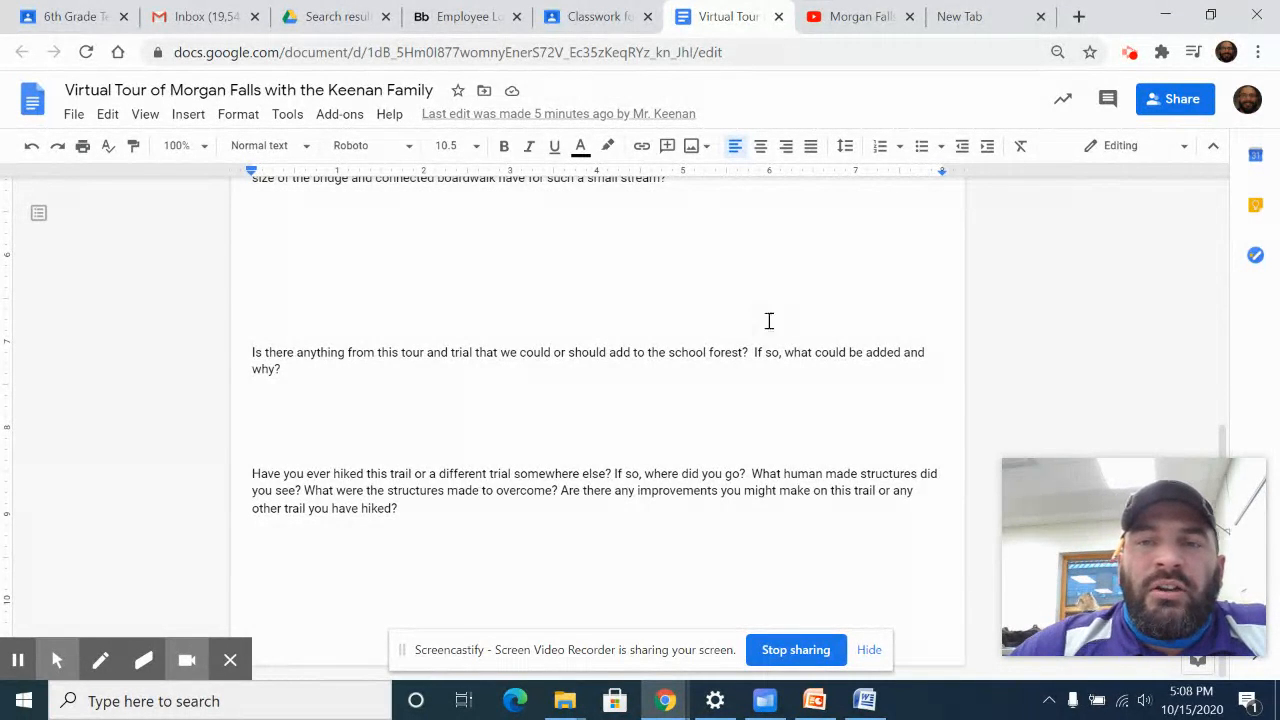
# Step: Bring up the Morgan Falls Virtual Tour YouTube video, paused at its start, after a brief look at Classroom
pyautogui.click(855, 16)
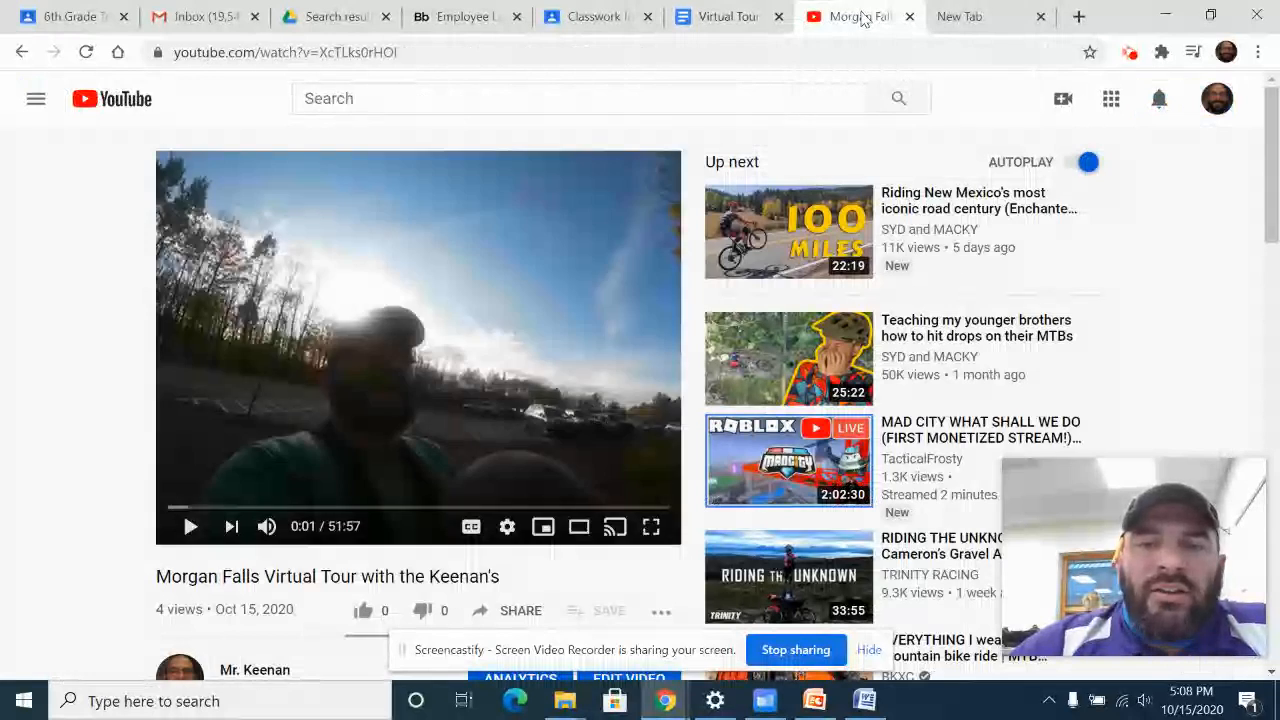
pyautogui.click(597, 16)
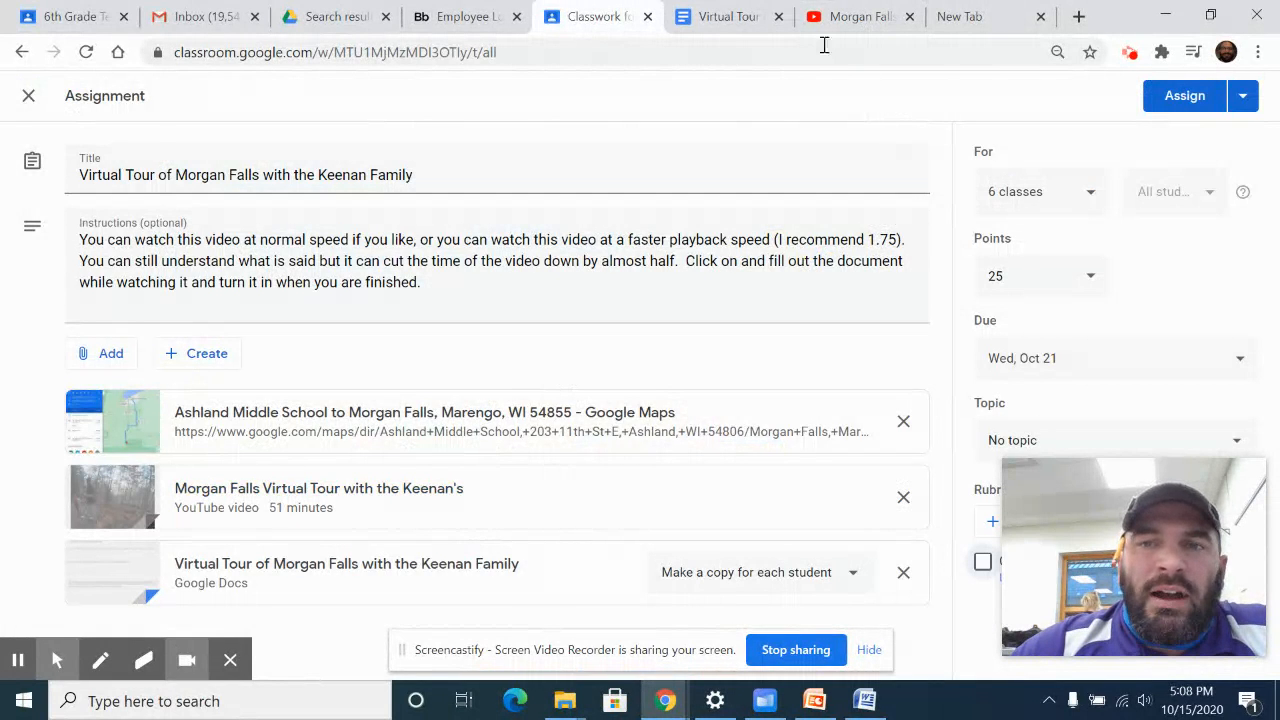
pyautogui.click(855, 16)
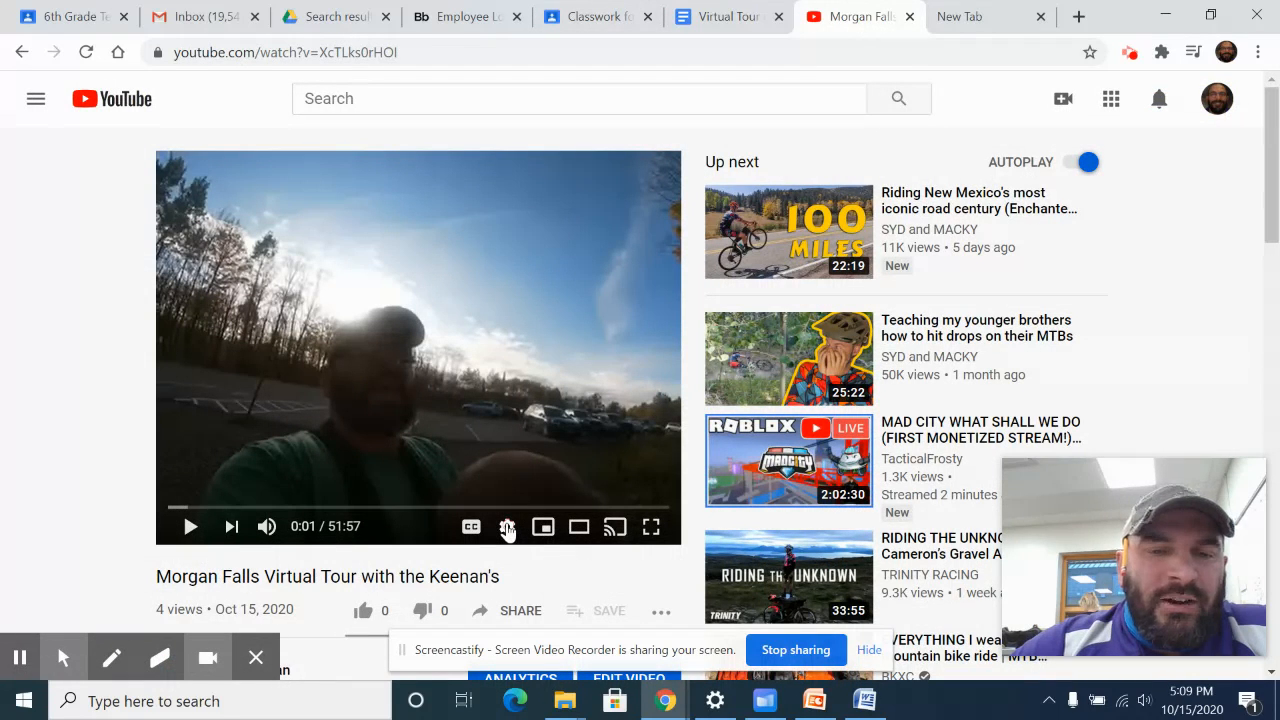
# Step: Set the tour video's playback speed to 1.75 from the settings menu
pyautogui.click(507, 527)
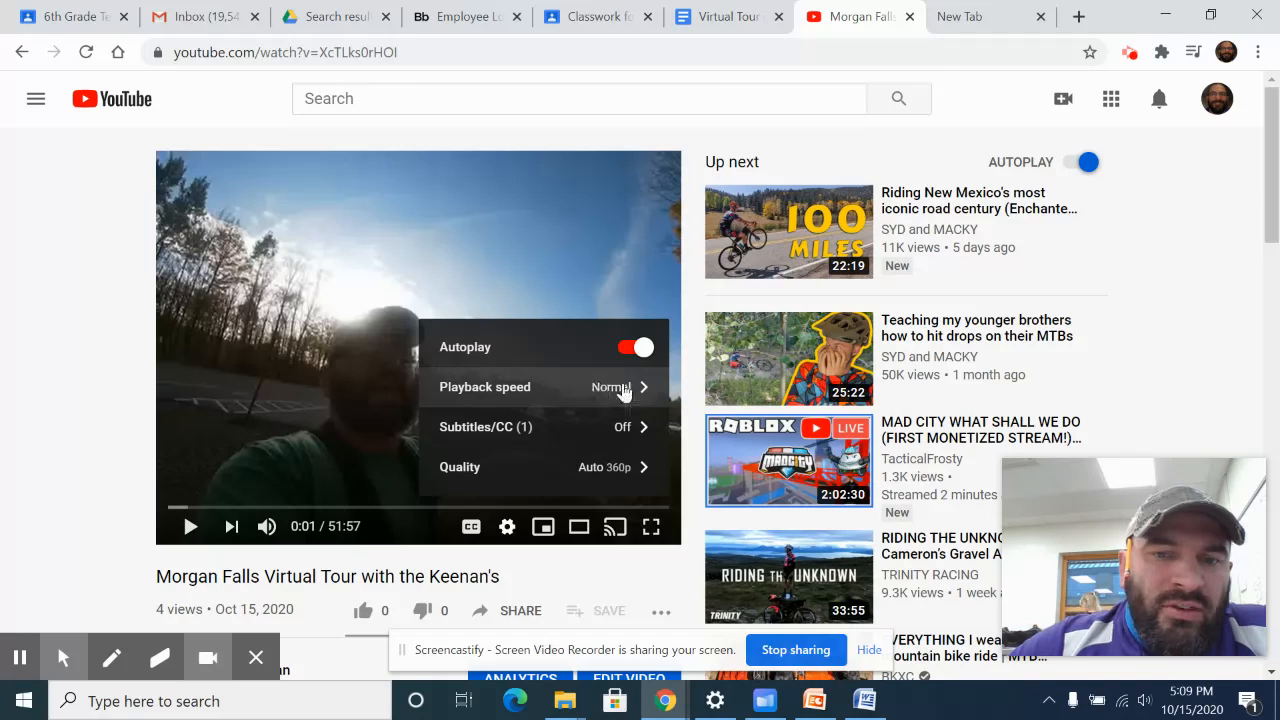
pyautogui.click(507, 526)
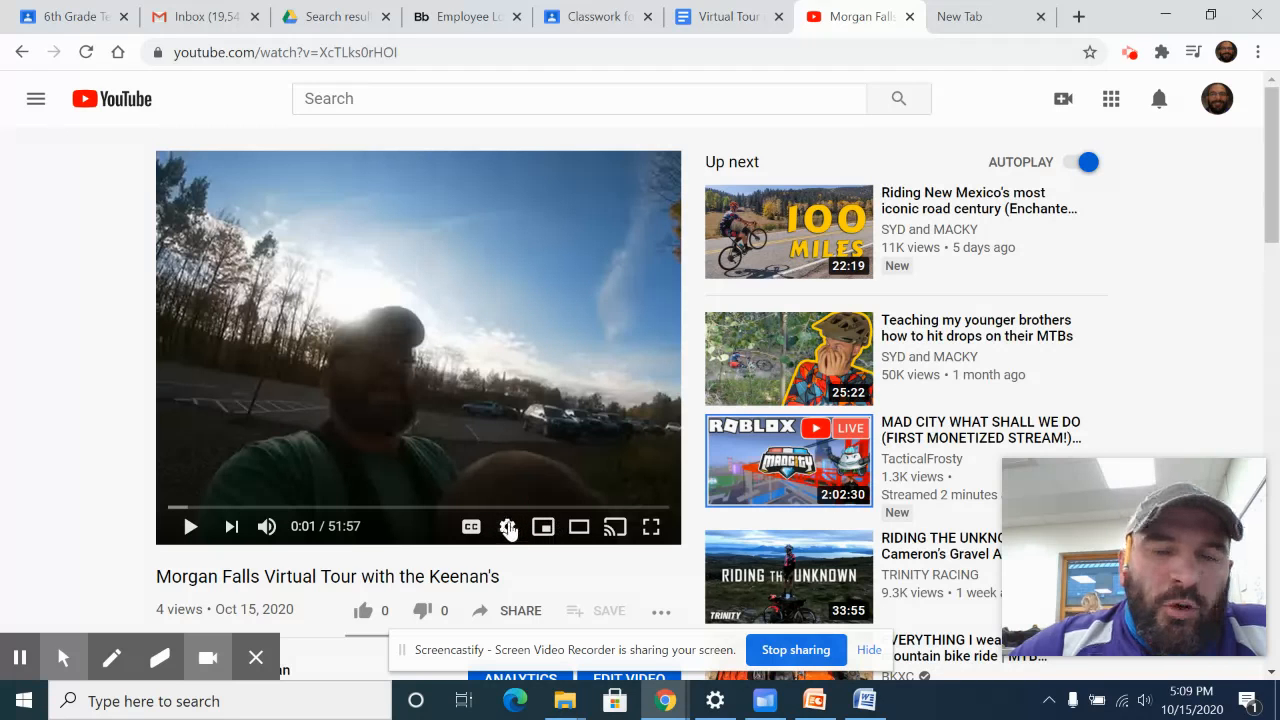
pyautogui.moveTo(508, 527)
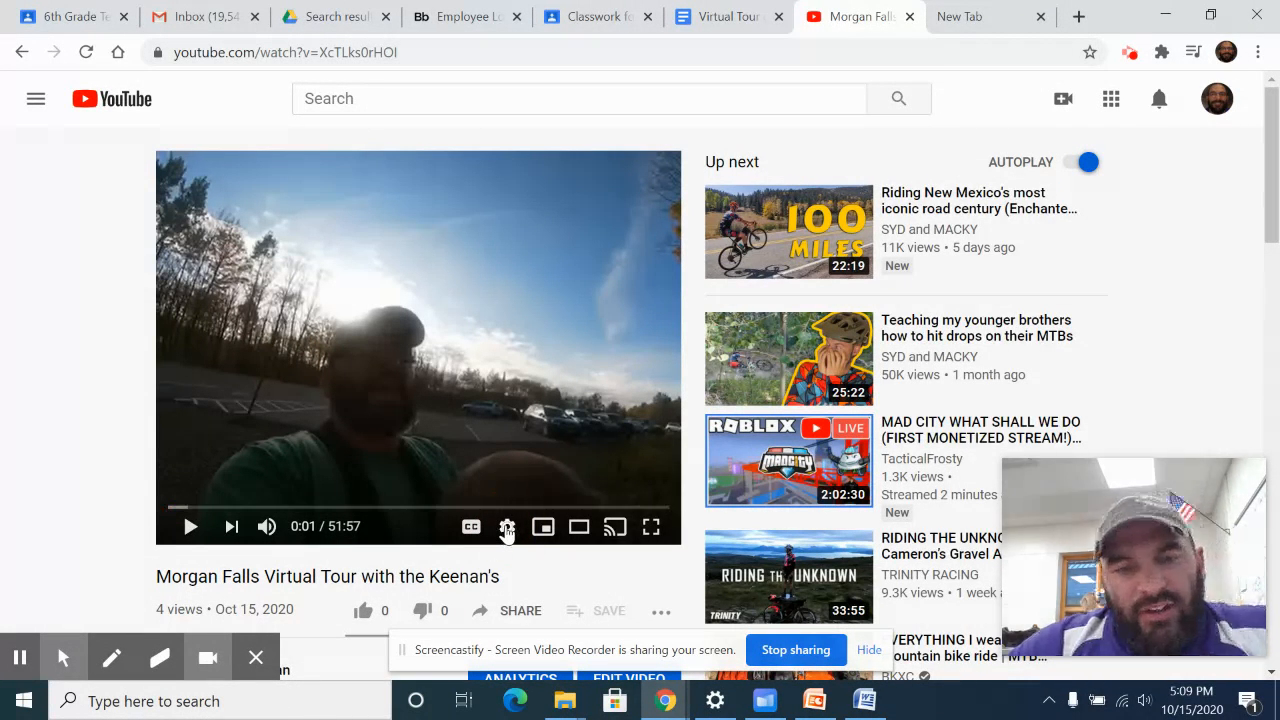
pyautogui.click(507, 526)
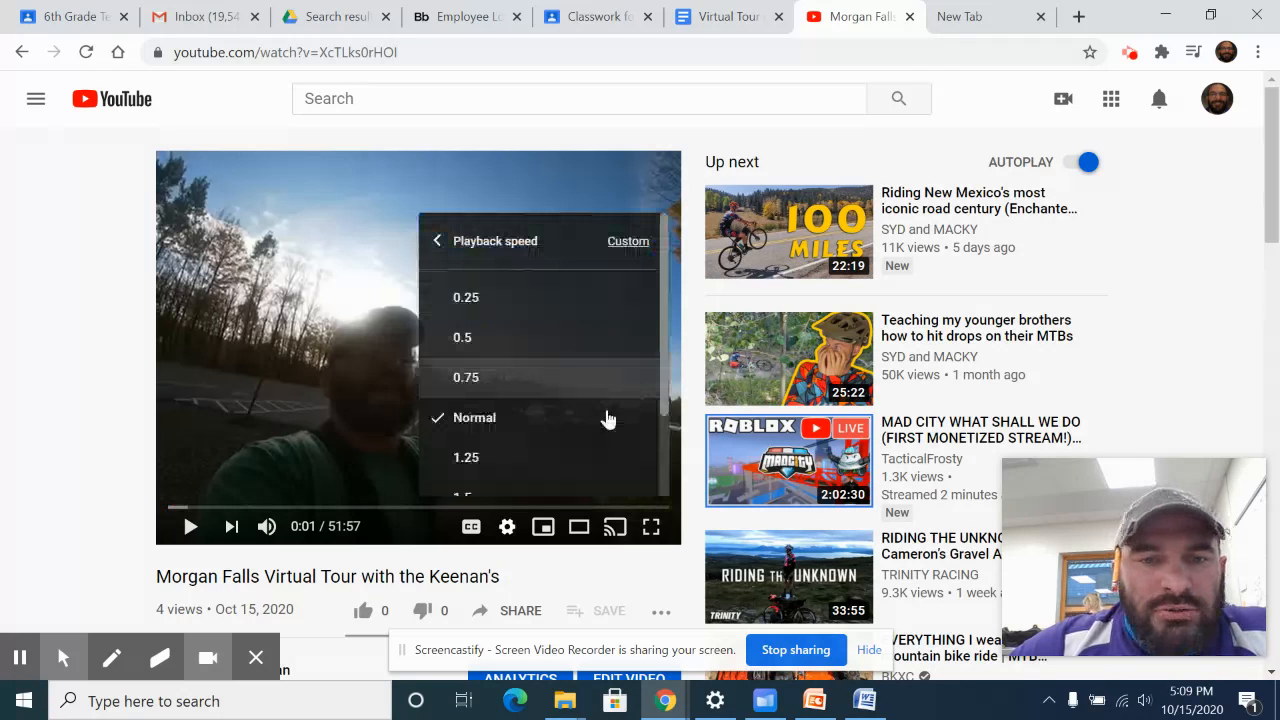
pyautogui.scroll(-3)
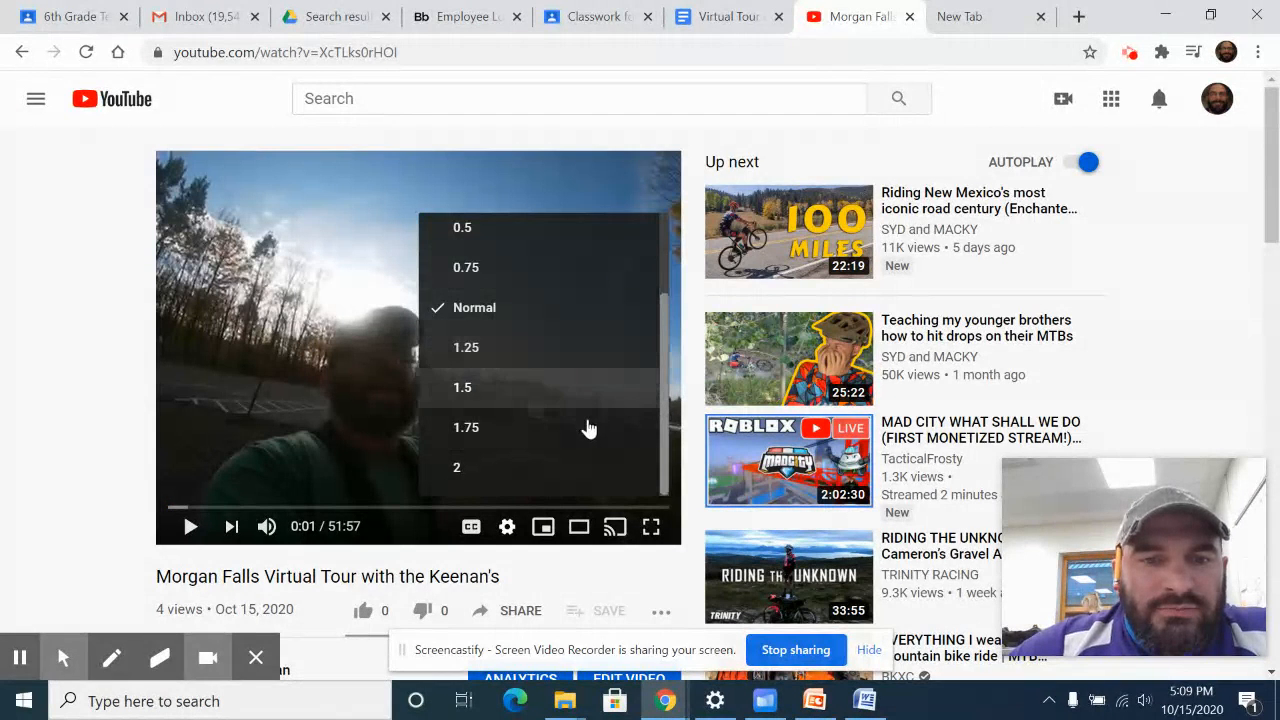
pyautogui.click(466, 427)
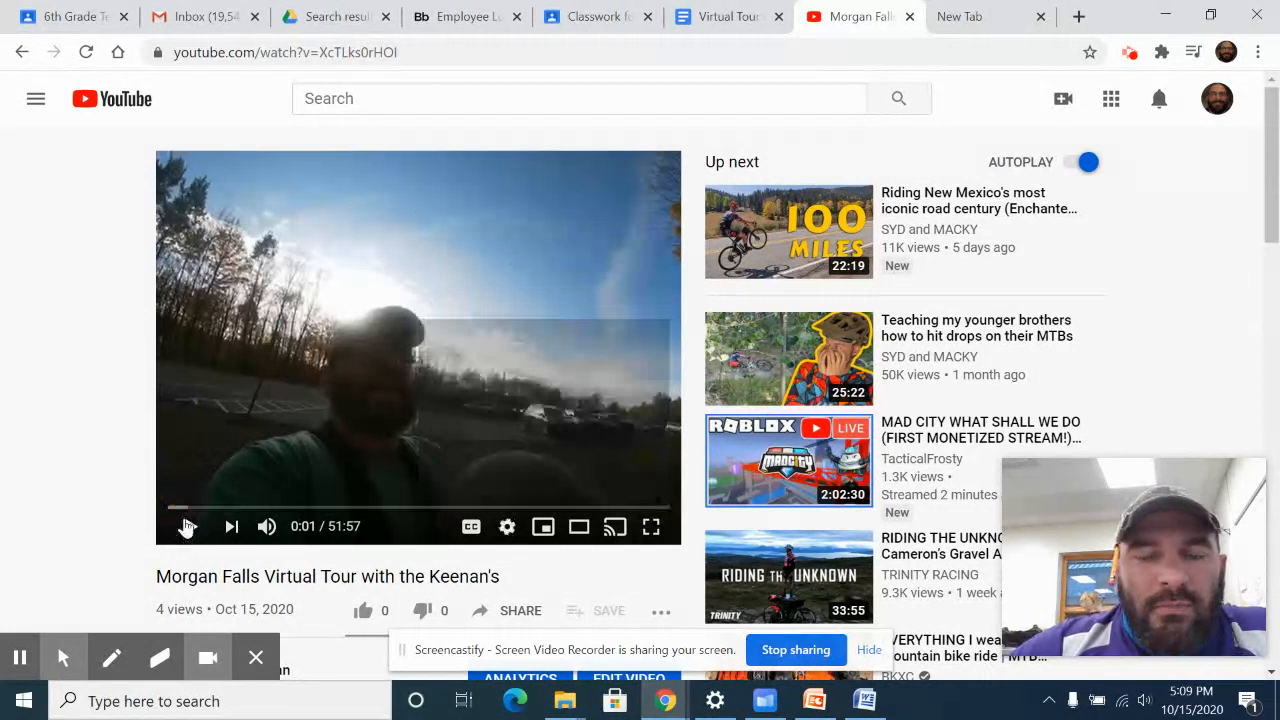
pyautogui.moveTo(188, 526)
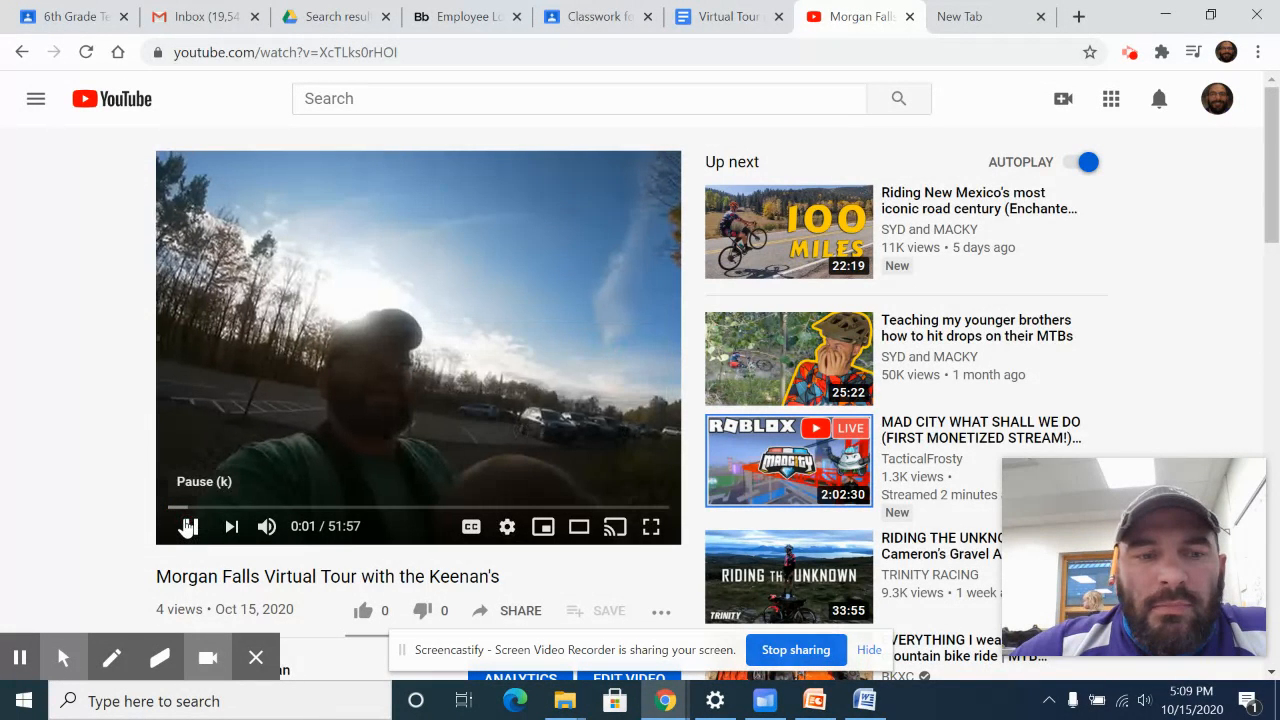
# Step: Play the tour video ahead to 0:31 and leave it paused there
pyautogui.click(189, 526)
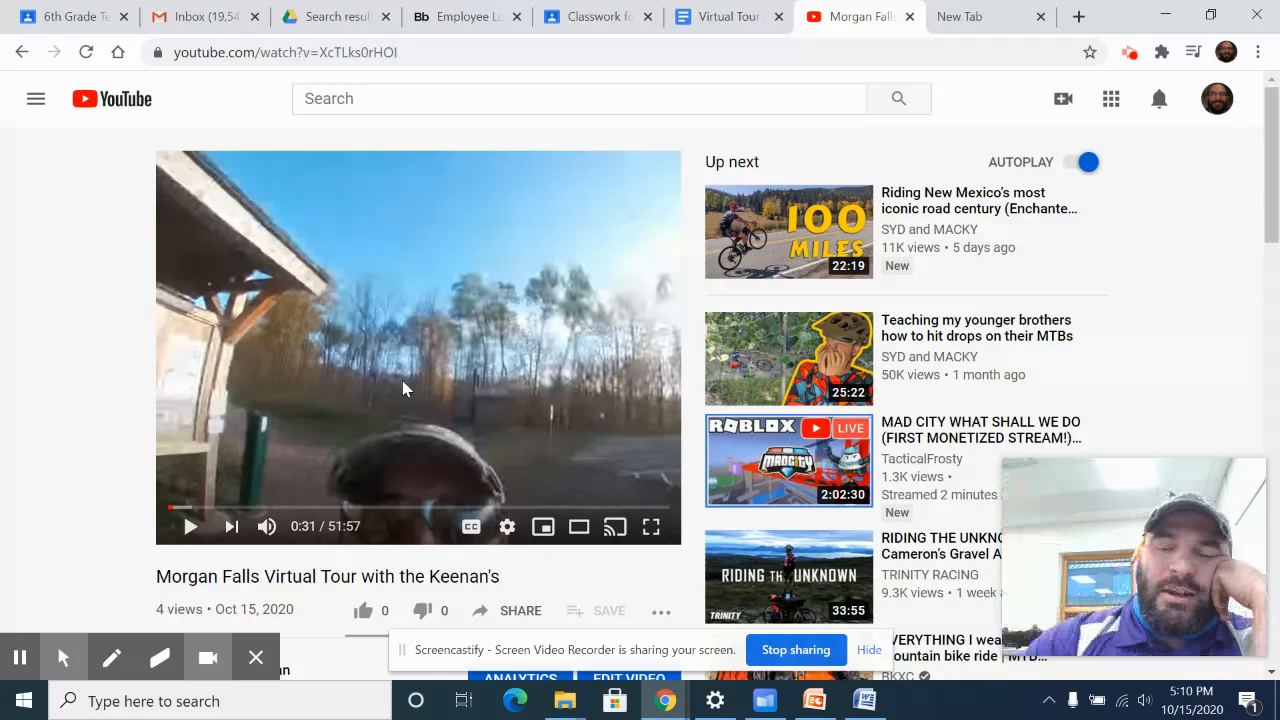
pyautogui.moveTo(530, 505)
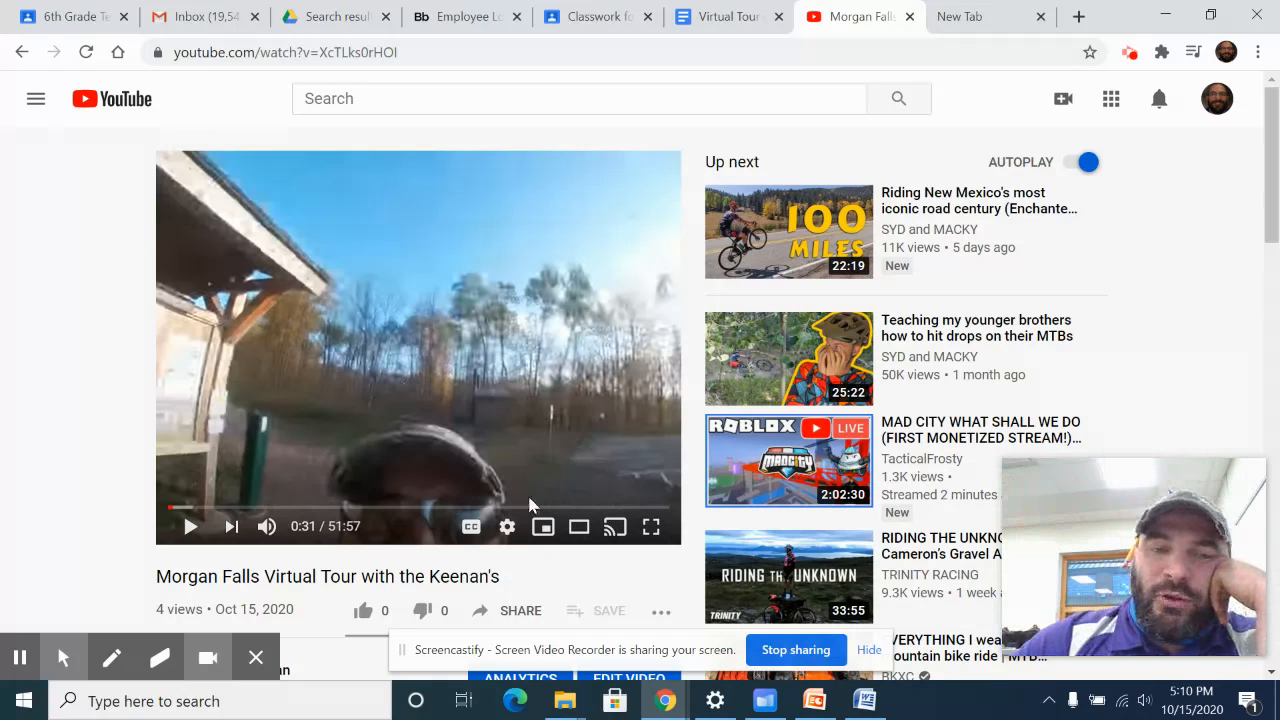
pyautogui.moveTo(507, 526)
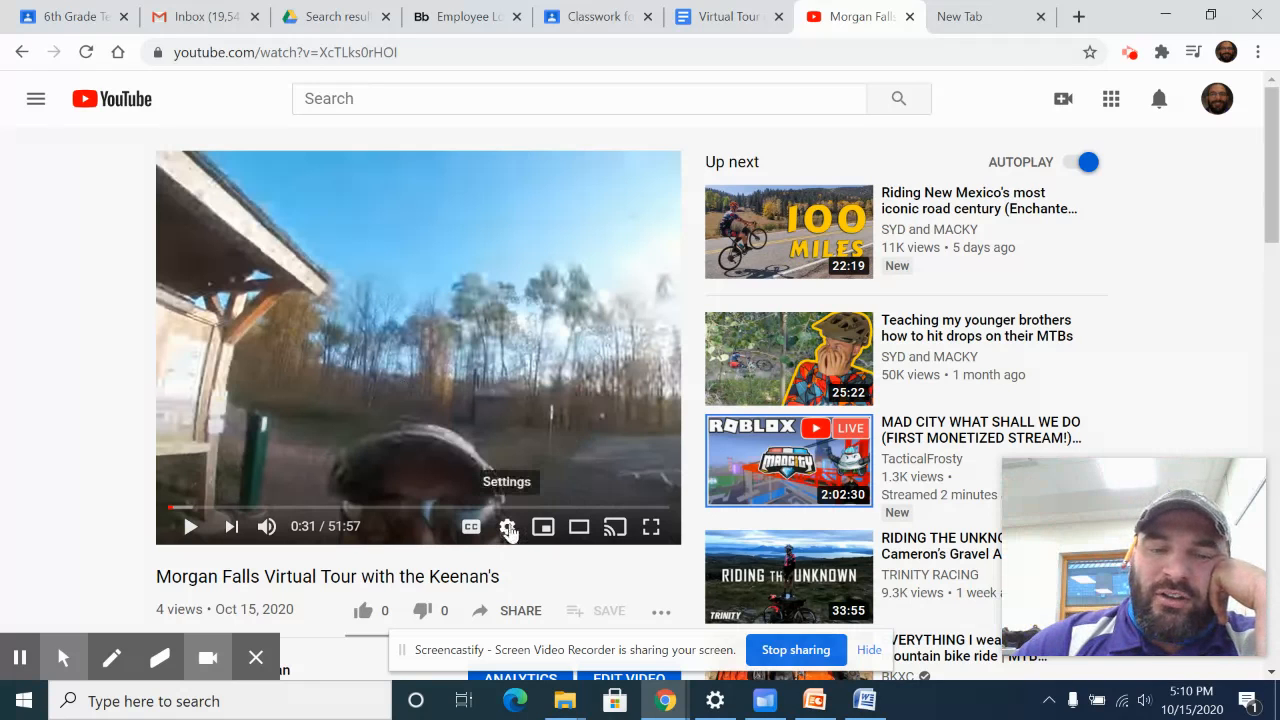
pyautogui.moveTo(670, 162)
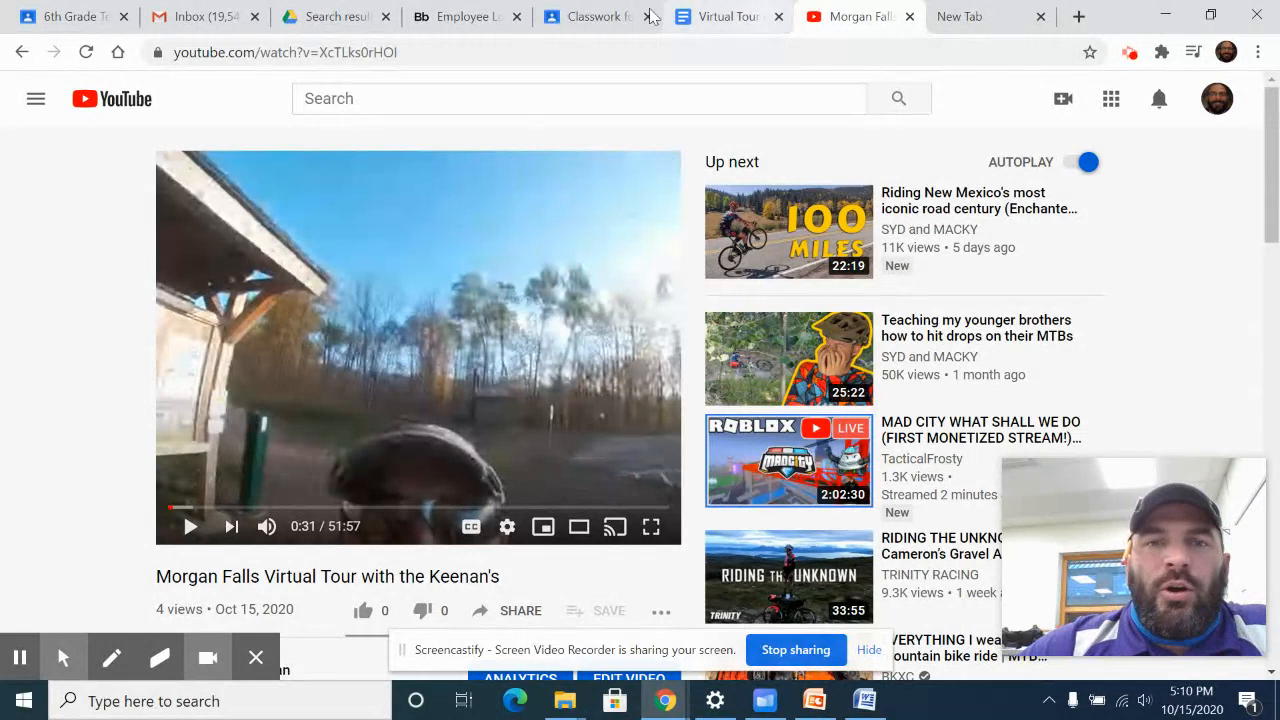
pyautogui.moveTo(730, 16)
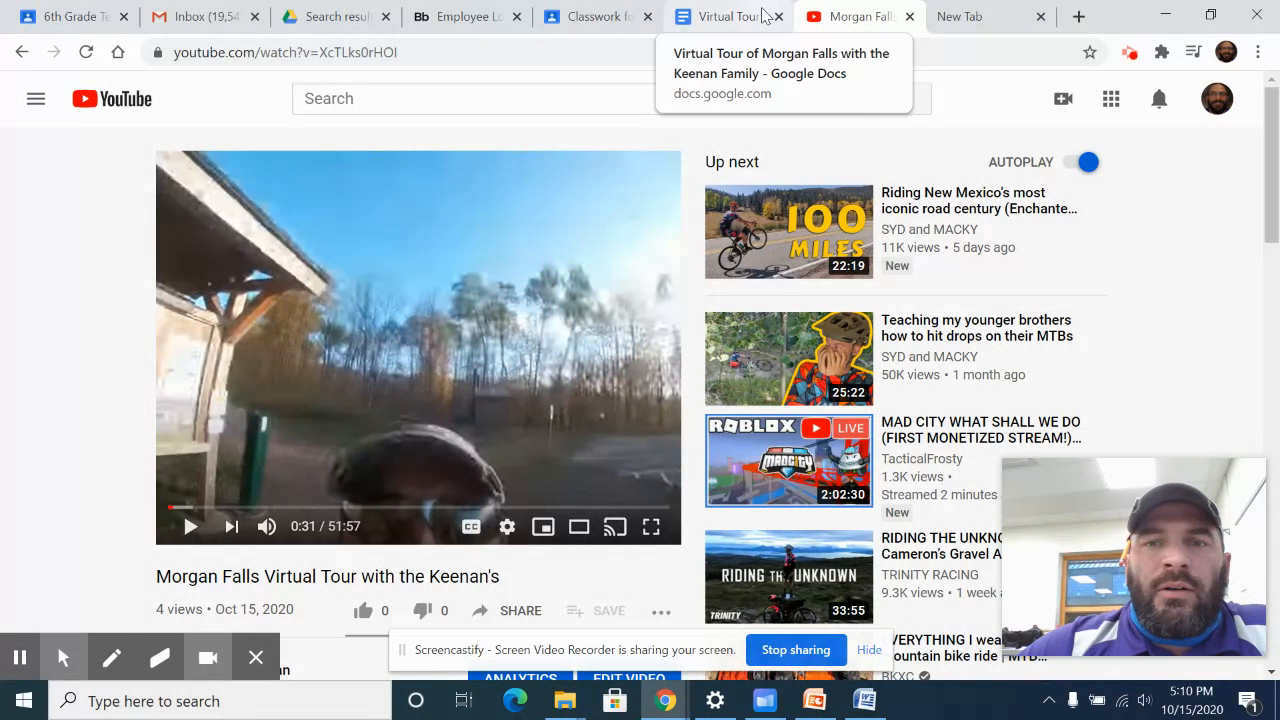
pyautogui.moveTo(1010, 15)
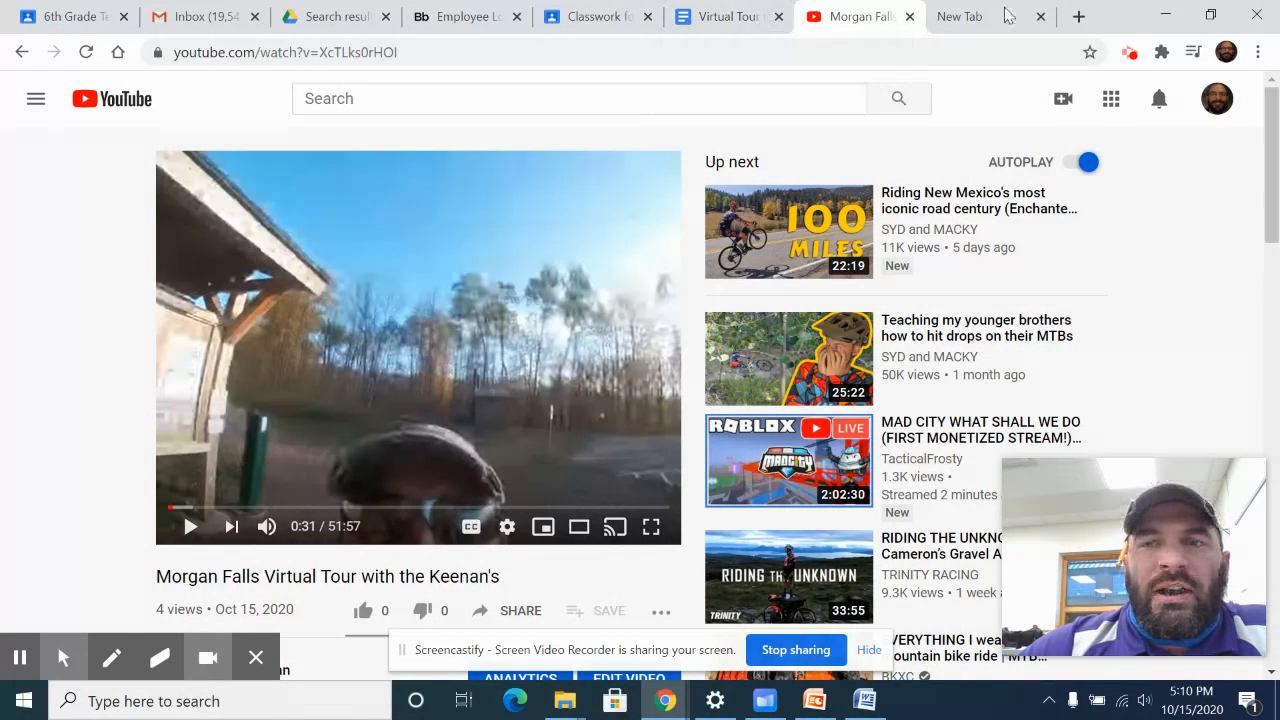
# Step: Return via the Doc to the Classroom assignment with the Ashland Middle School to Morgan Falls map link
pyautogui.click(720, 17)
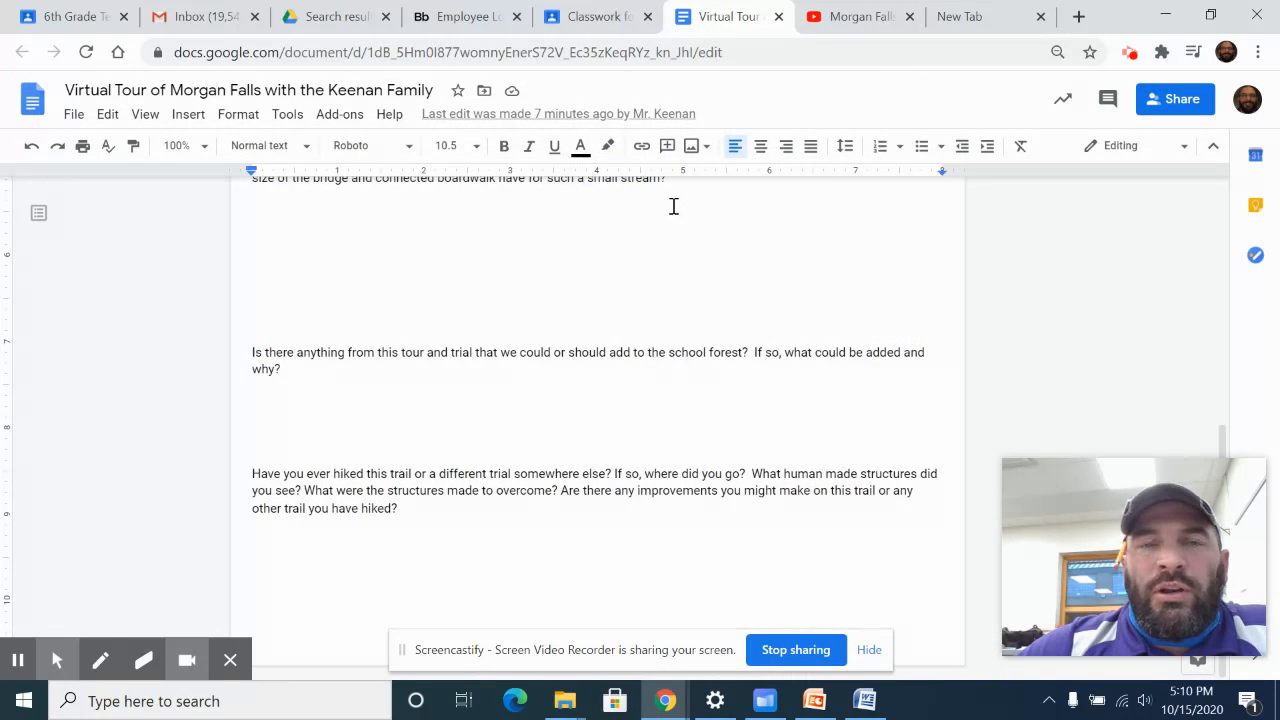
pyautogui.moveTo(595, 17)
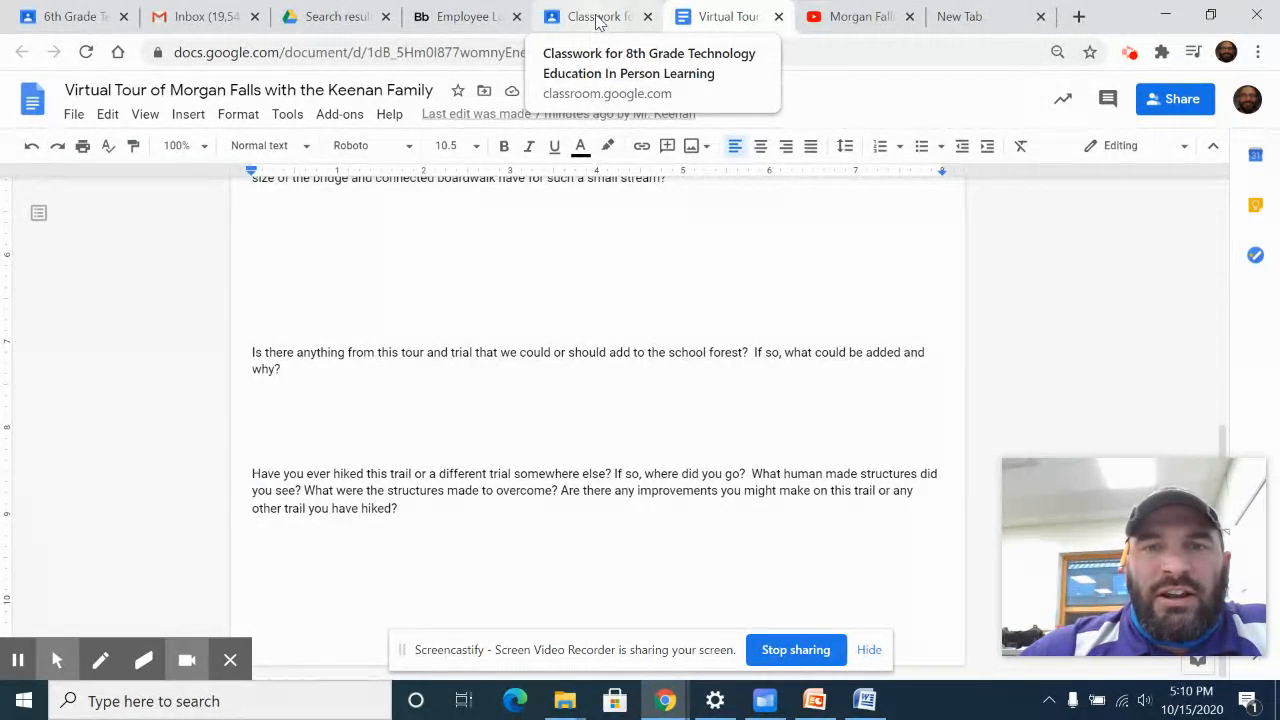
pyautogui.click(590, 16)
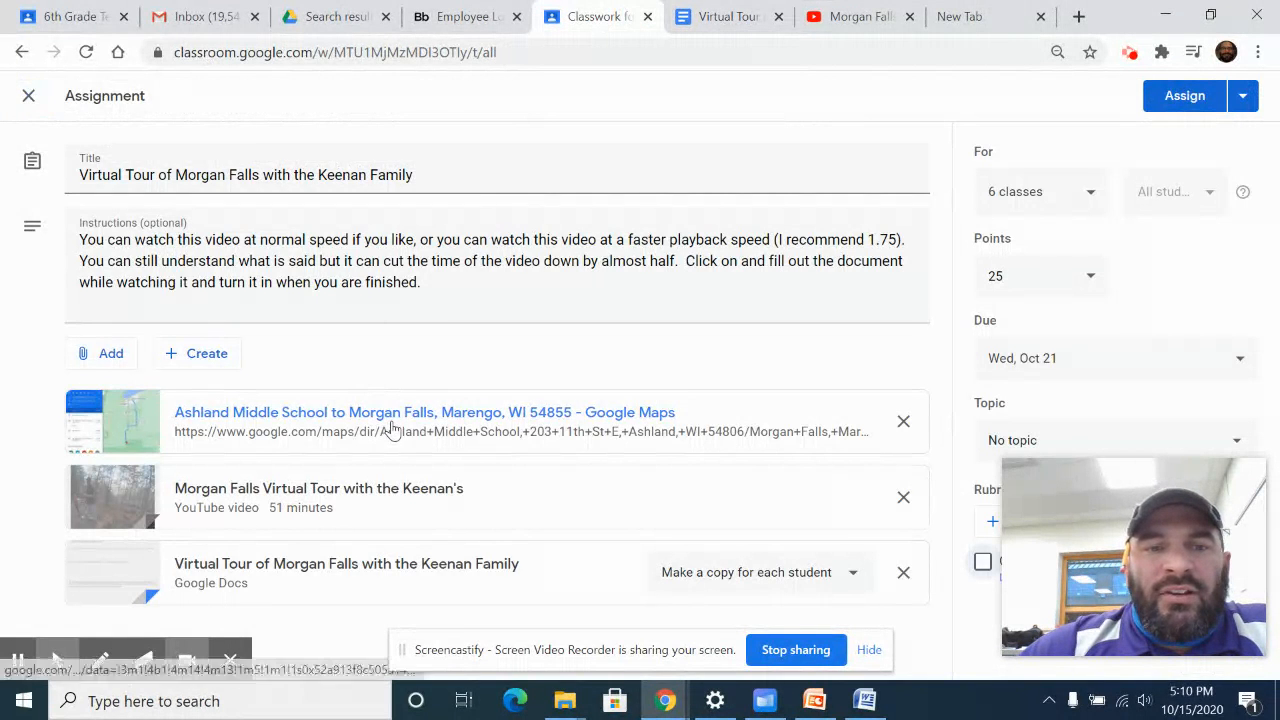